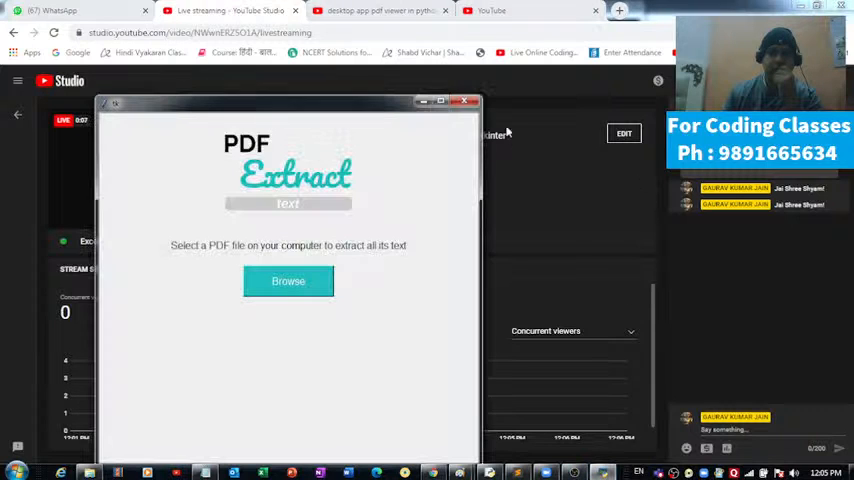
# - Close the running PDF Extract window so the desktop-2.py source shows in the editor
pyautogui.click(465, 101)
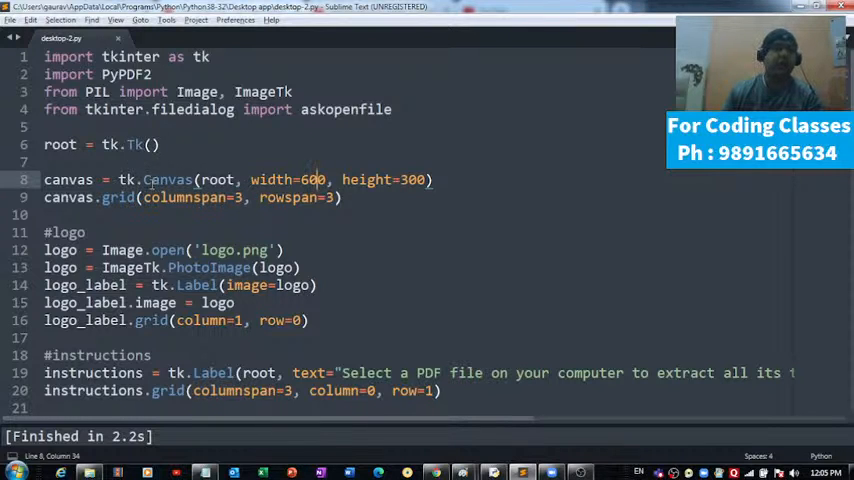
pyautogui.scroll(-3)
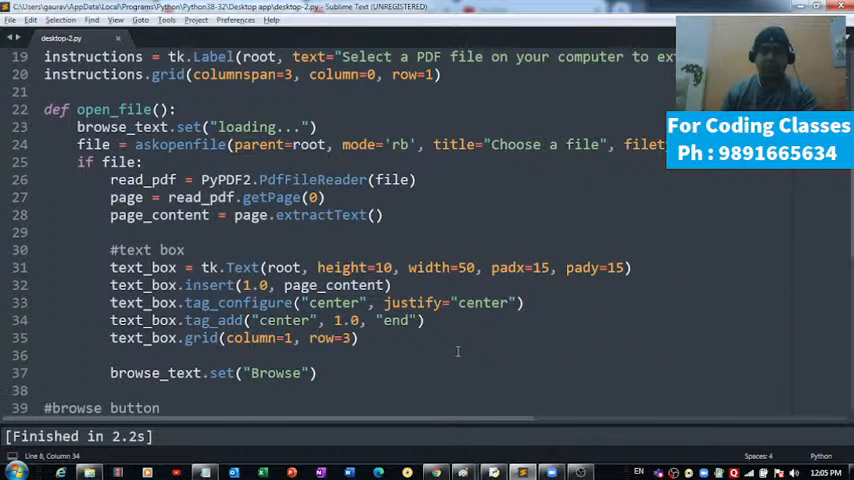
pyautogui.scroll(-3)
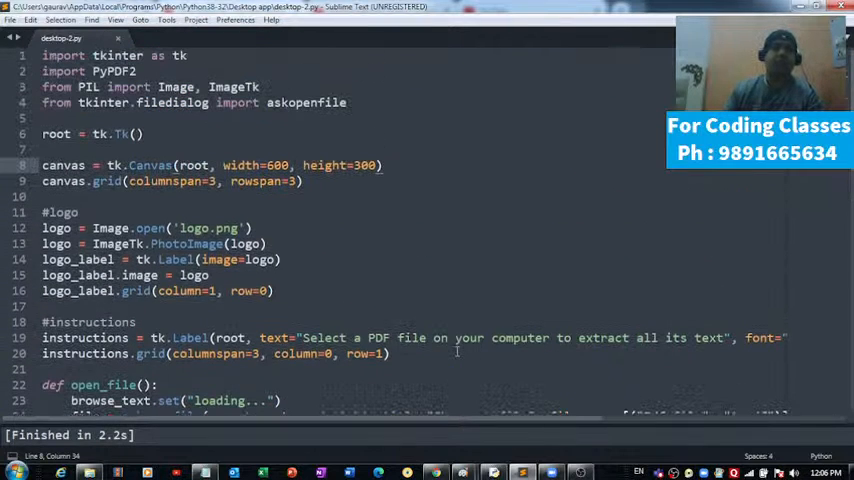
pyautogui.scroll(-3)
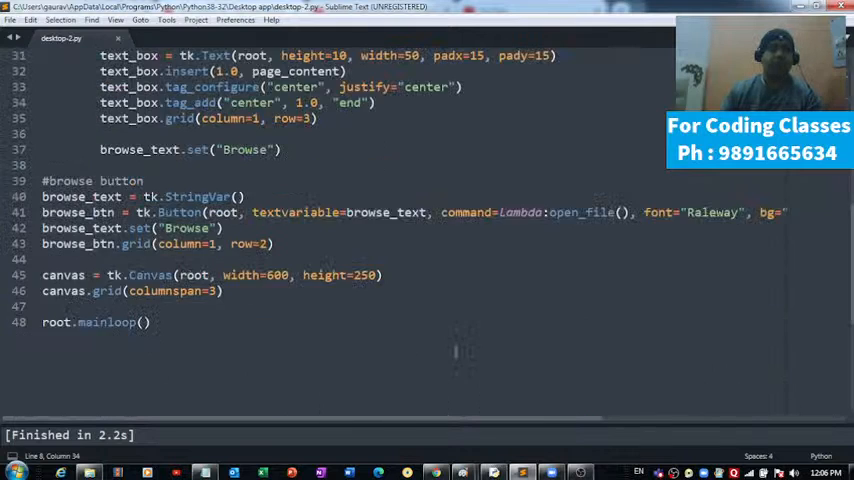
pyautogui.scroll(-3)
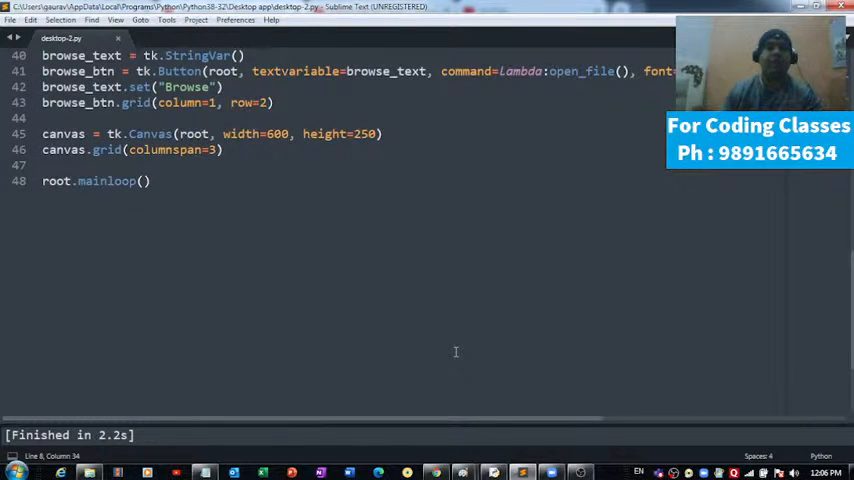
pyautogui.moveTo(378, 331)
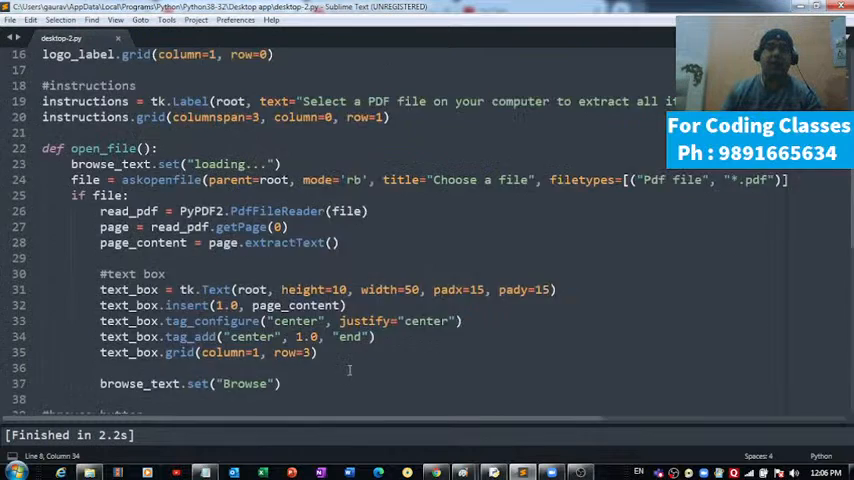
pyautogui.scroll(3)
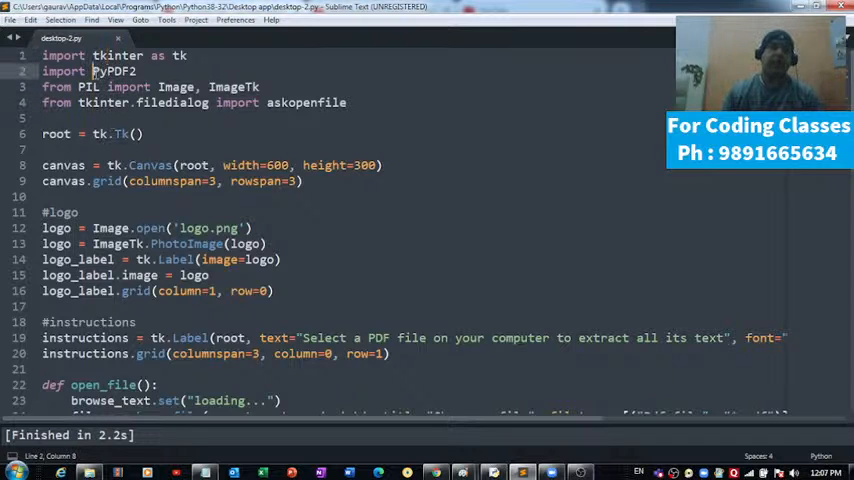
pyautogui.doubleClick(112, 71)
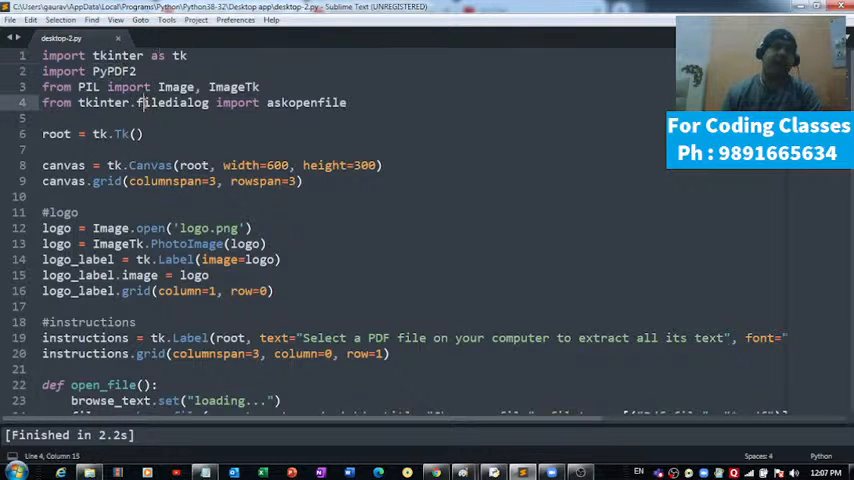
pyautogui.doubleClick(175, 102)
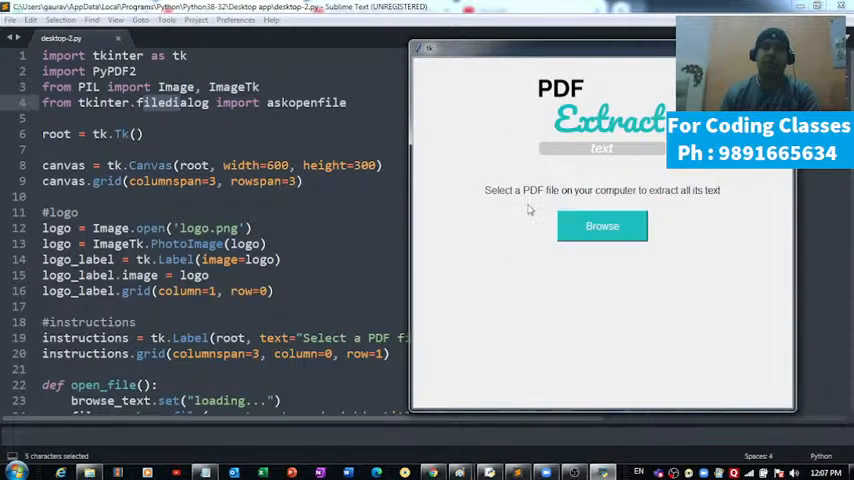
pyautogui.moveTo(618, 140)
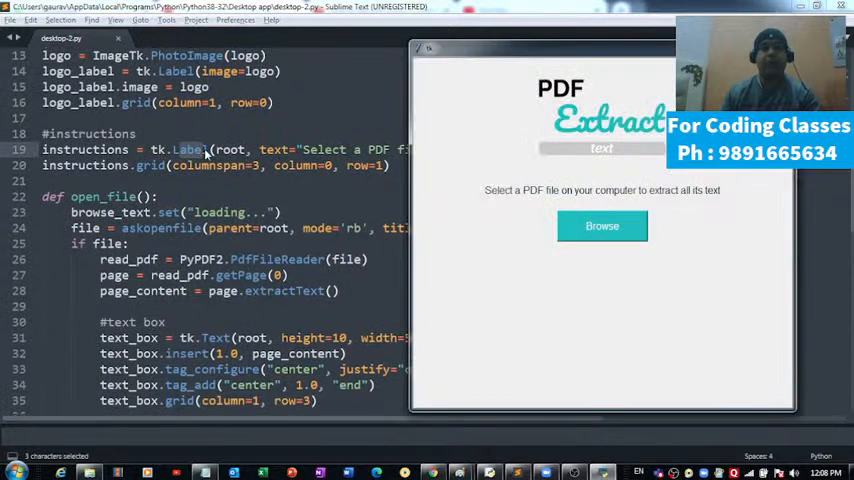
pyautogui.moveTo(190, 160)
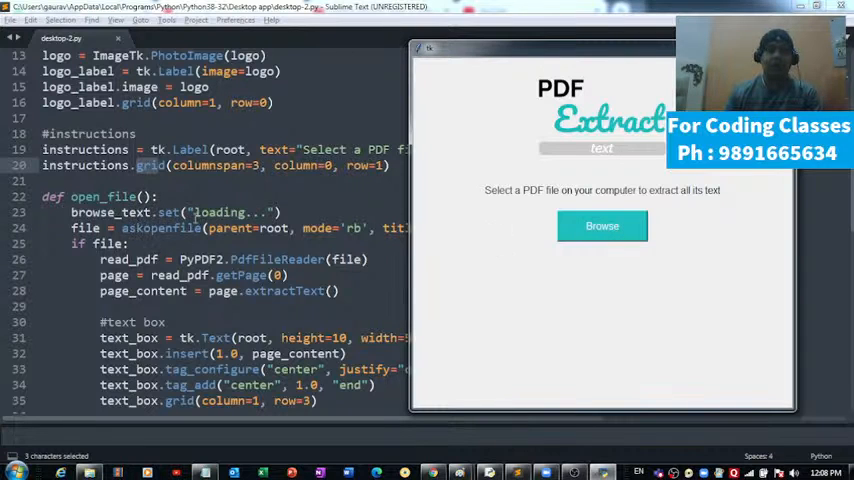
# - Browse to the PDF reader folder and open the test2 PDF for text extraction
pyautogui.click(602, 225)
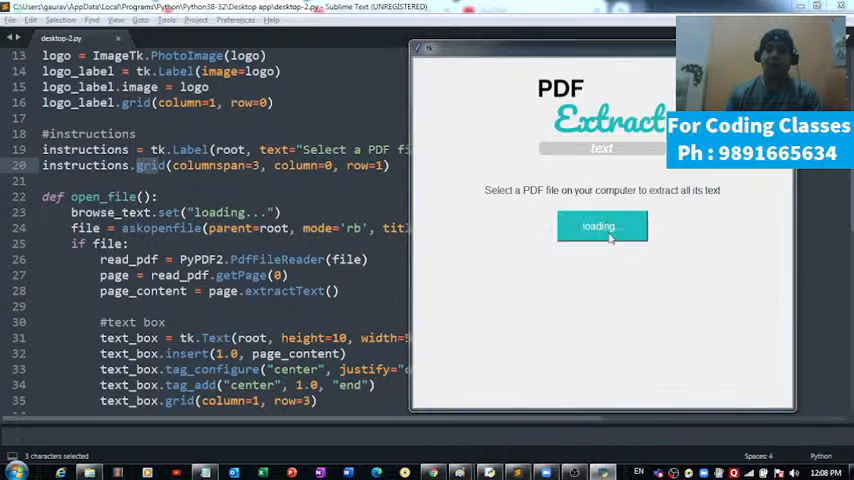
pyautogui.click(601, 225)
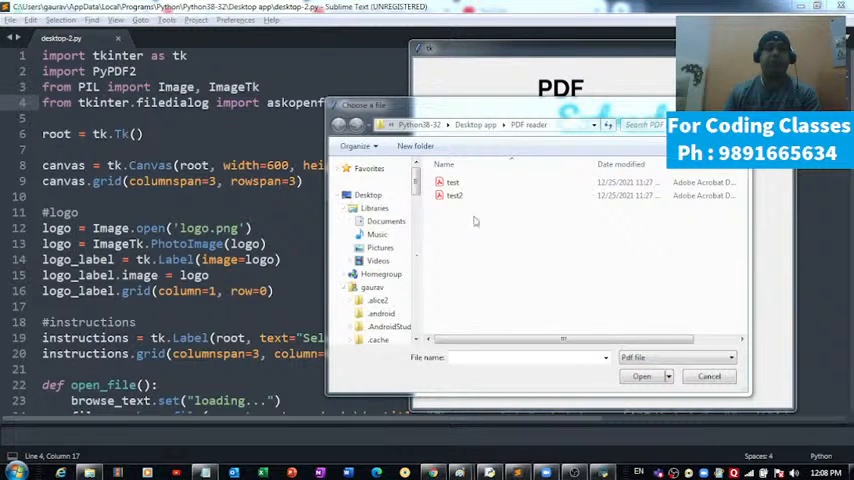
pyautogui.click(453, 182)
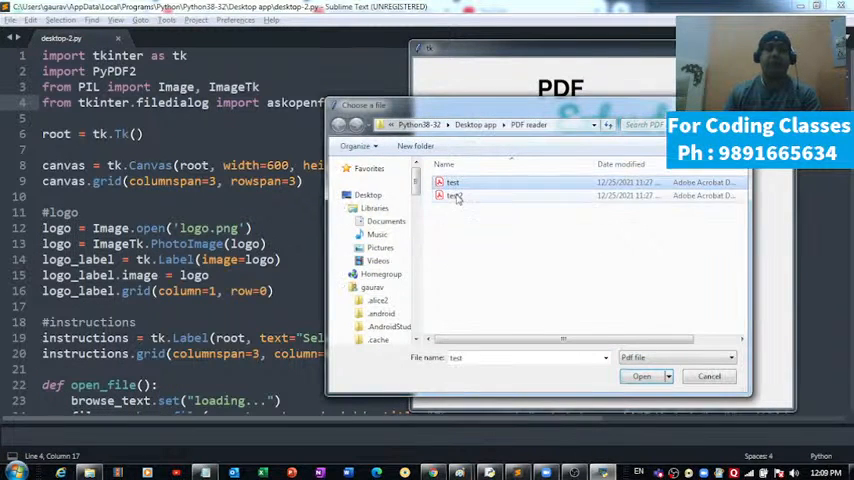
pyautogui.click(455, 195)
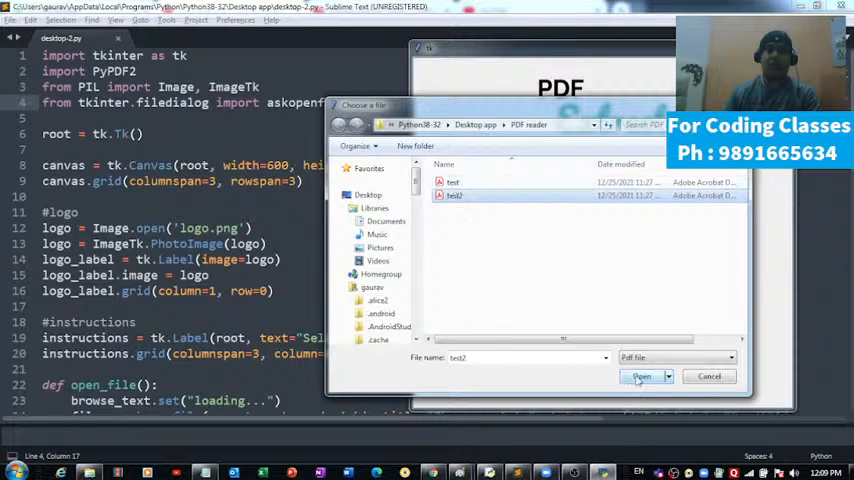
pyautogui.click(641, 376)
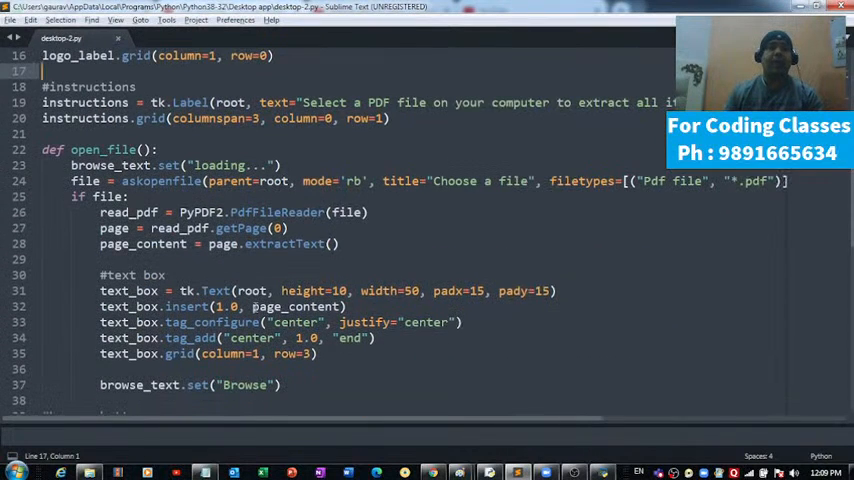
pyautogui.scroll(-3)
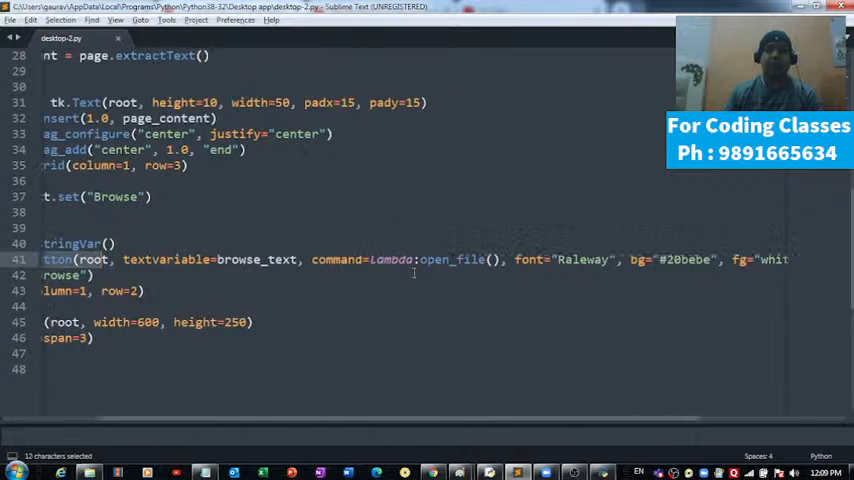
pyautogui.click(372, 259)
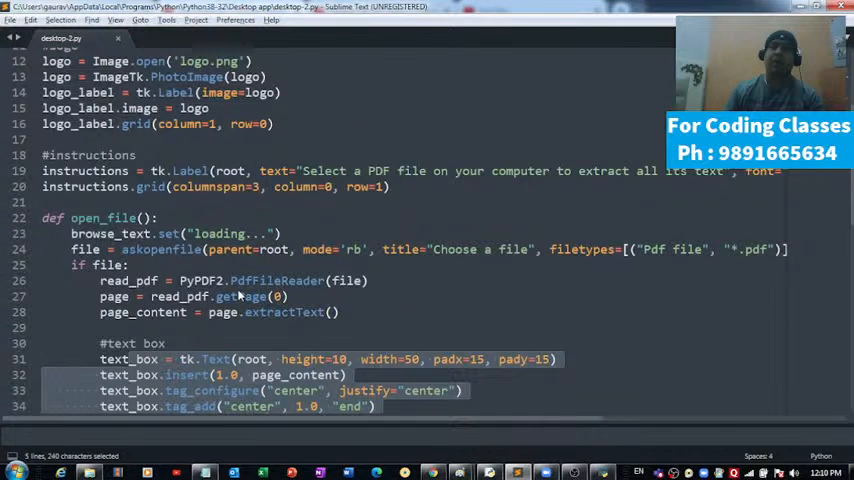
pyautogui.scroll(3)
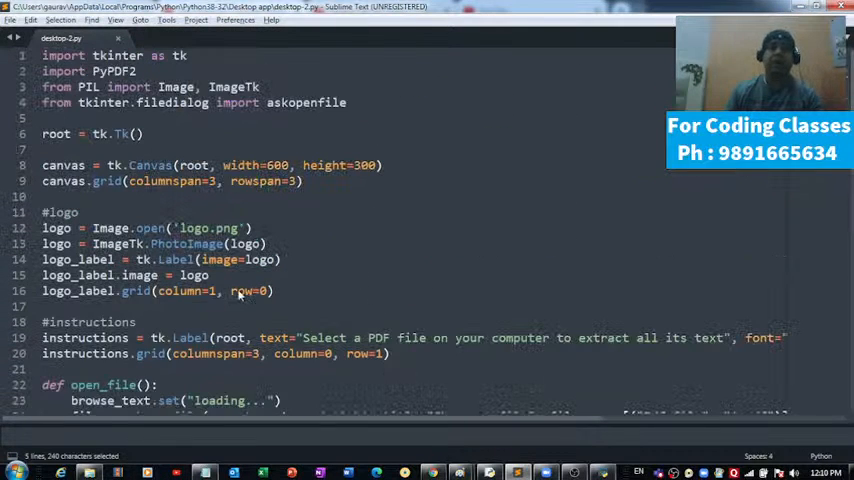